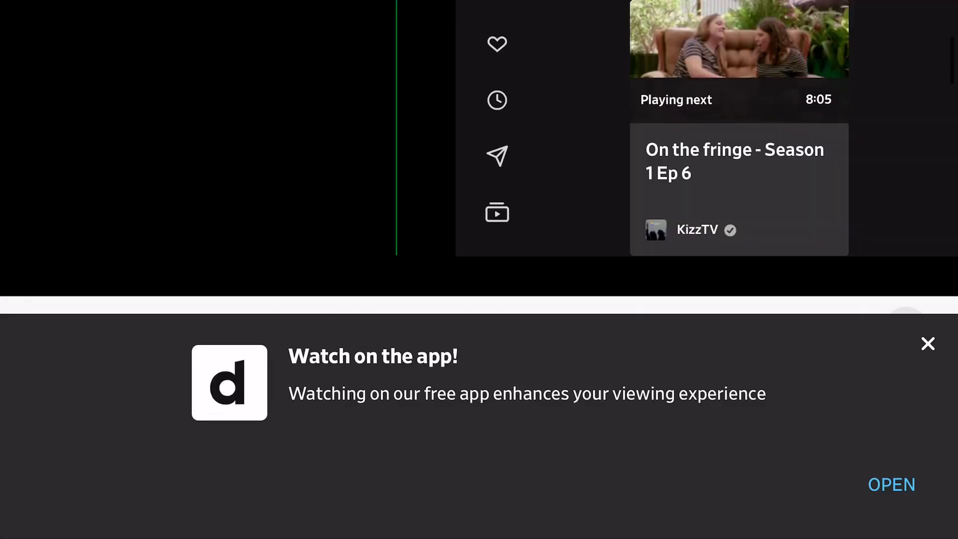
Dismiss the 'Watch on the app!' banner so the video player fills the screen.
{"action": "left_click", "coordinate": [926, 344]}
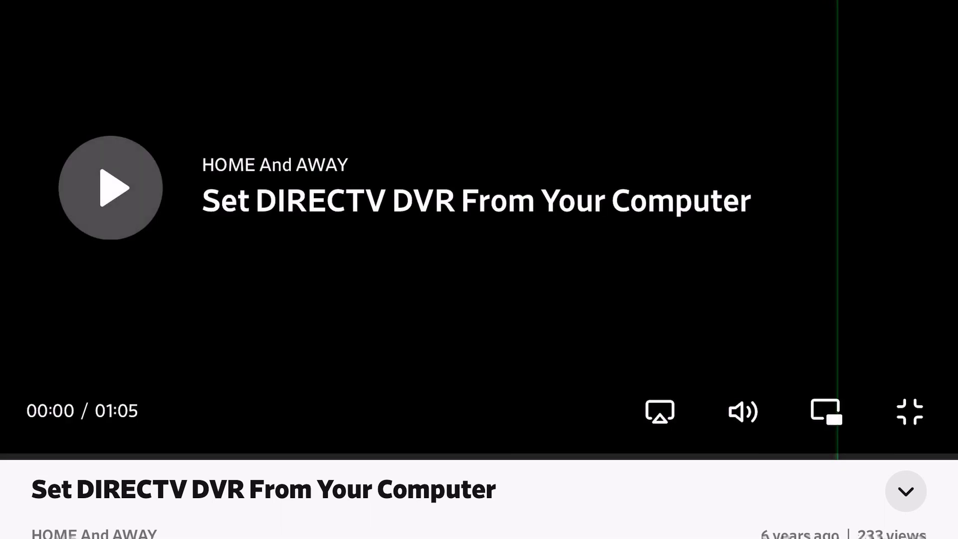
Play the 'Set DIRECTV DVR From Your Computer' video full screen.
{"action": "left_click", "coordinate": [111, 188]}
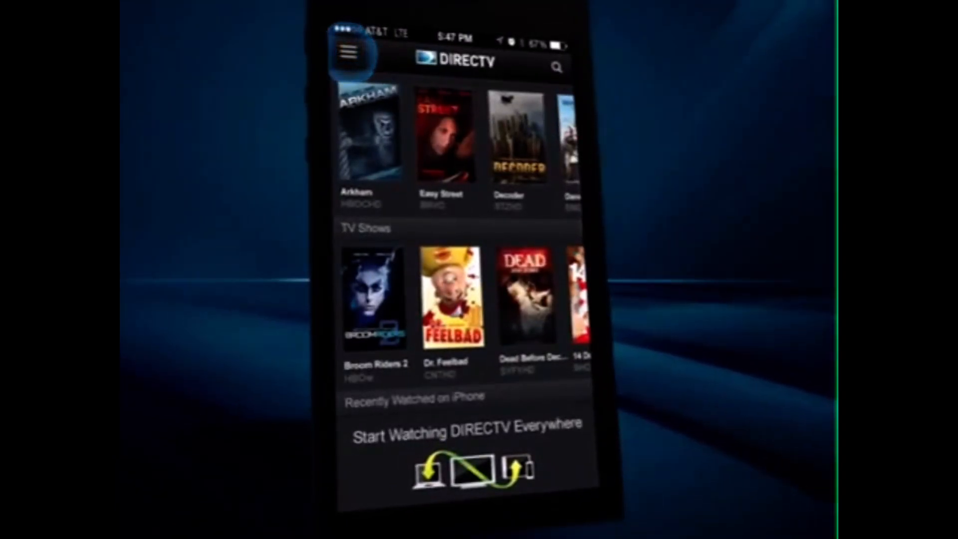
{"action": "left_click", "coordinate": [348, 54]}
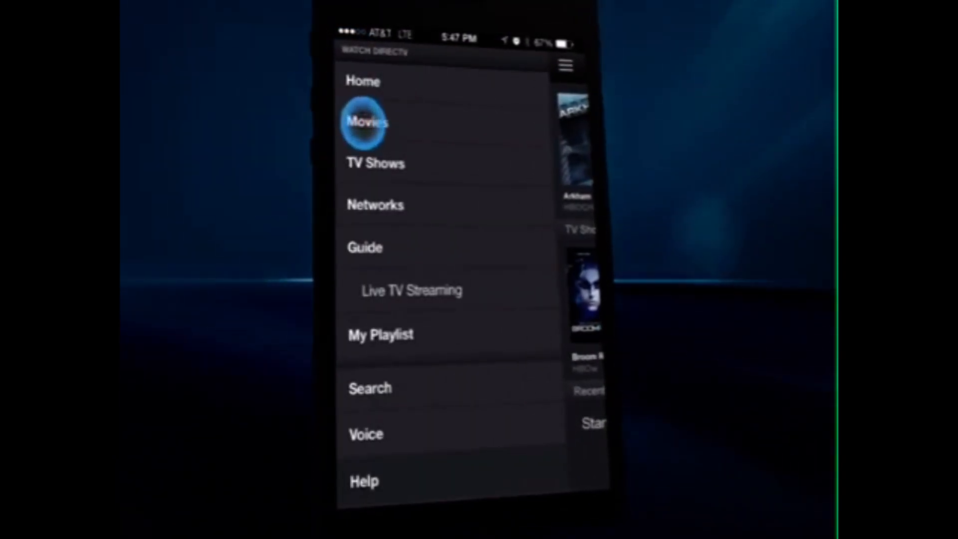
{"action": "left_click", "coordinate": [375, 204]}
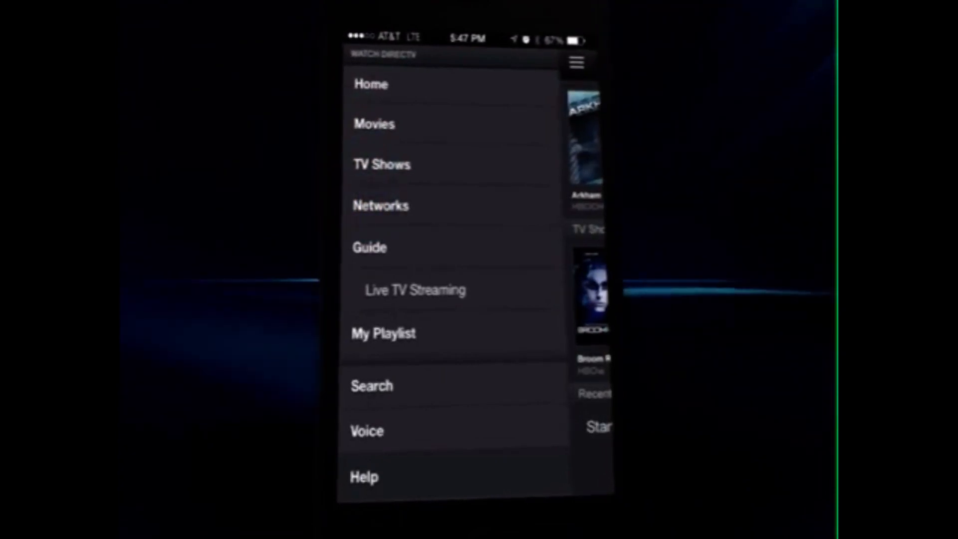
{"action": "left_click", "coordinate": [369, 247]}
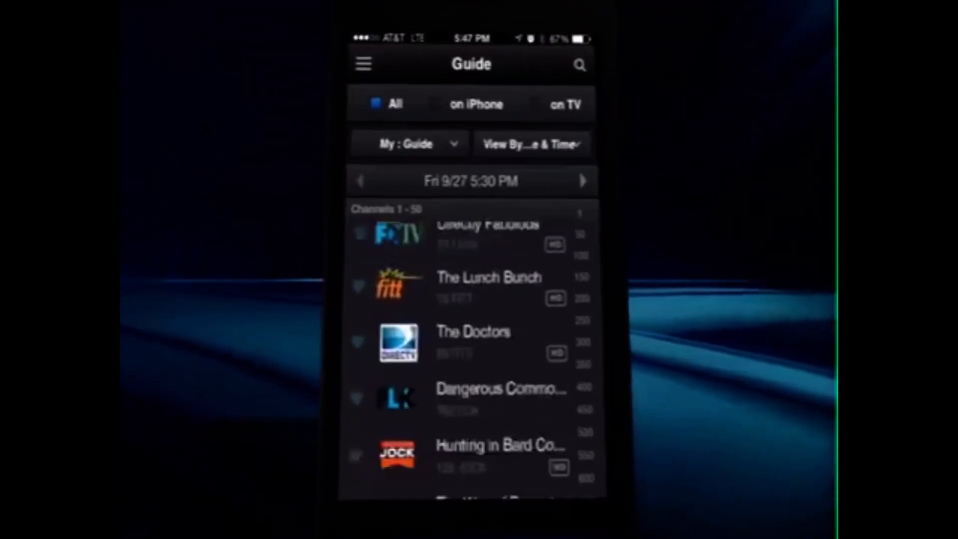
{"action": "left_click", "coordinate": [582, 180]}
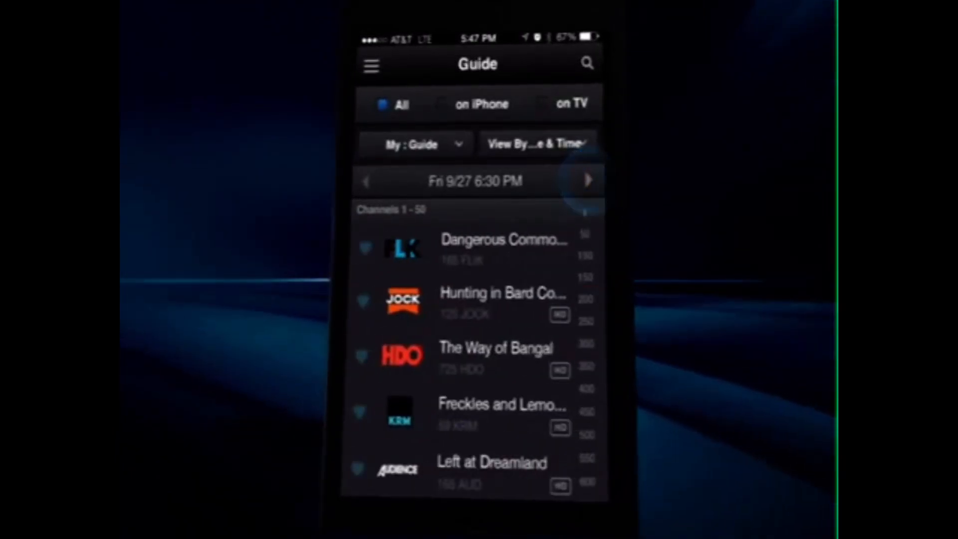